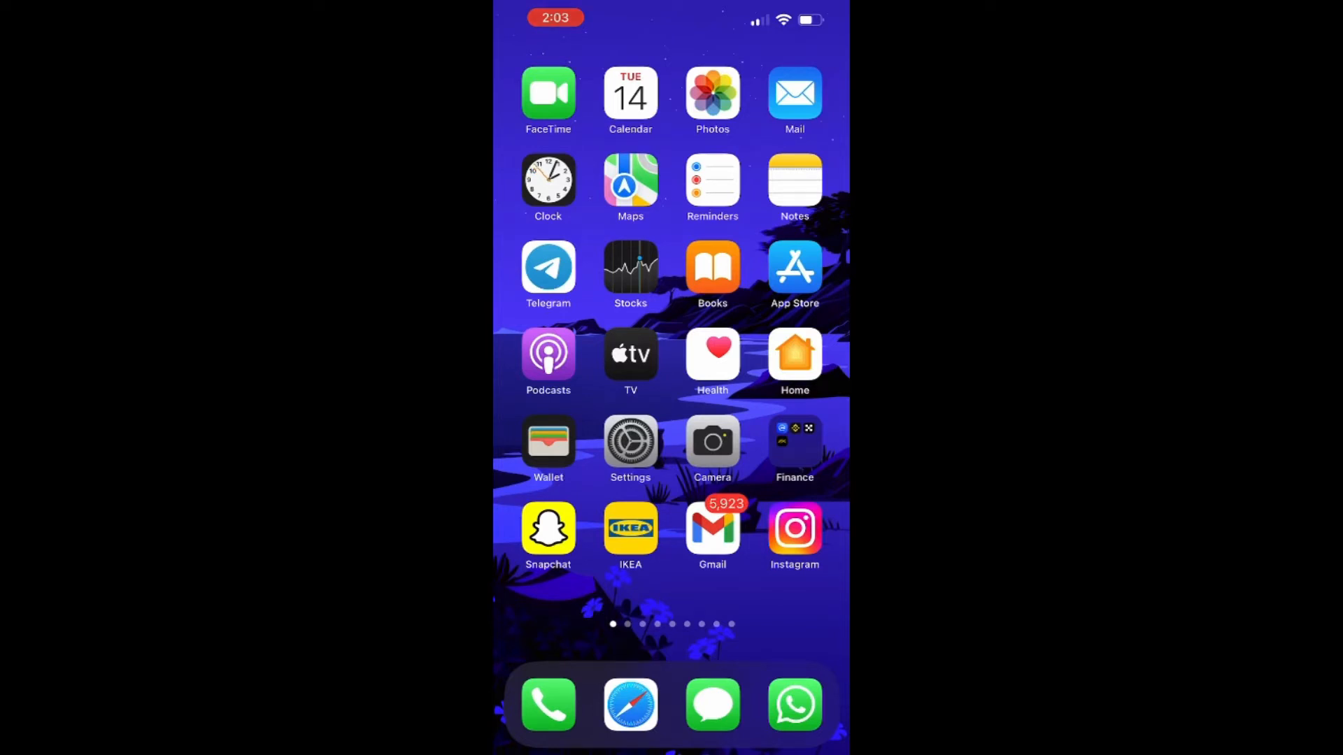
# - Launch the Instagram app from the iPhone home screen
pyautogui.click(794, 527)
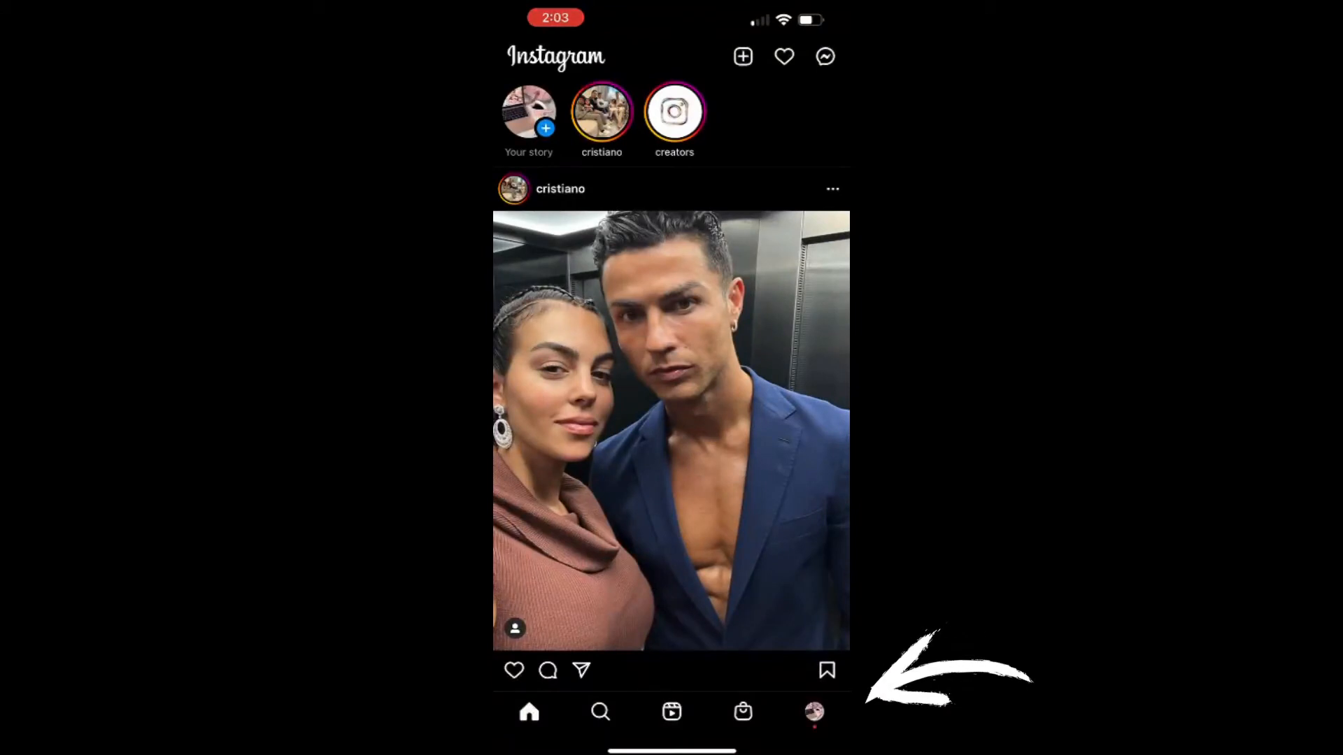
# - Go to your profile page and show its account options menu
pyautogui.click(813, 712)
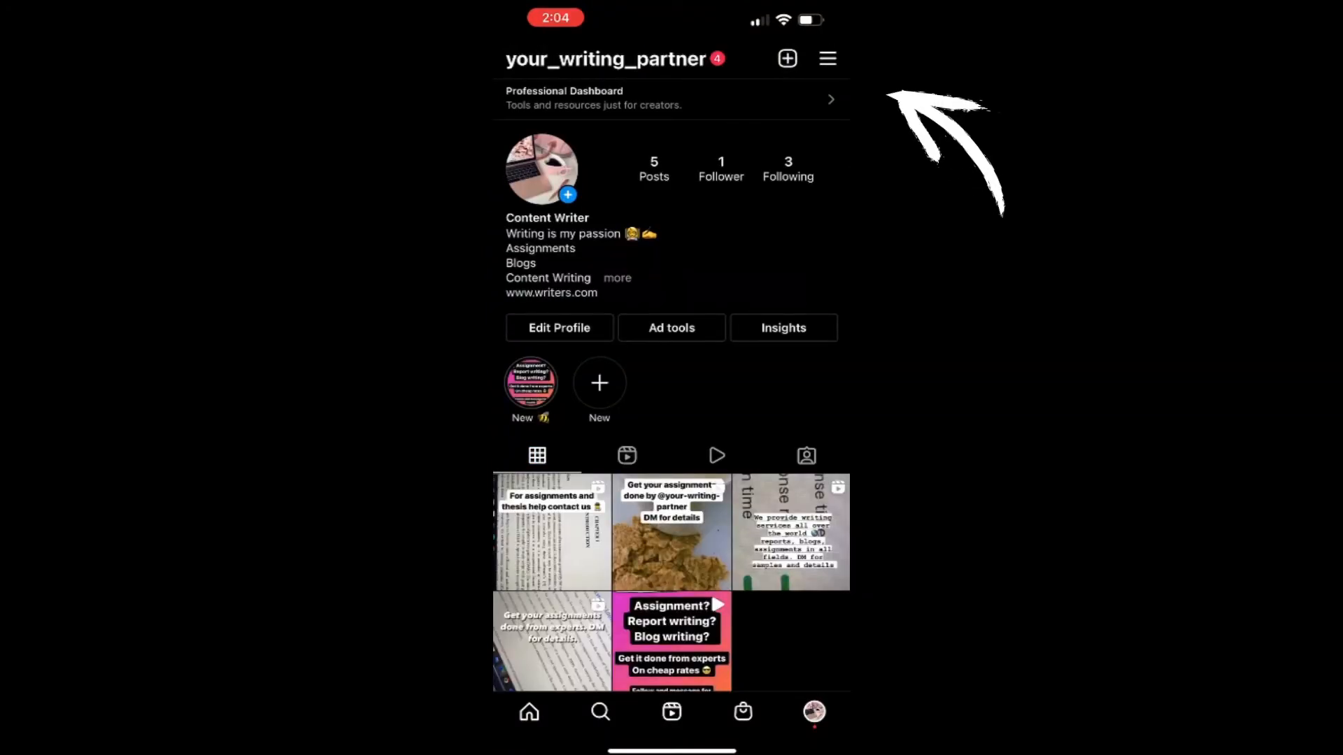
pyautogui.click(827, 58)
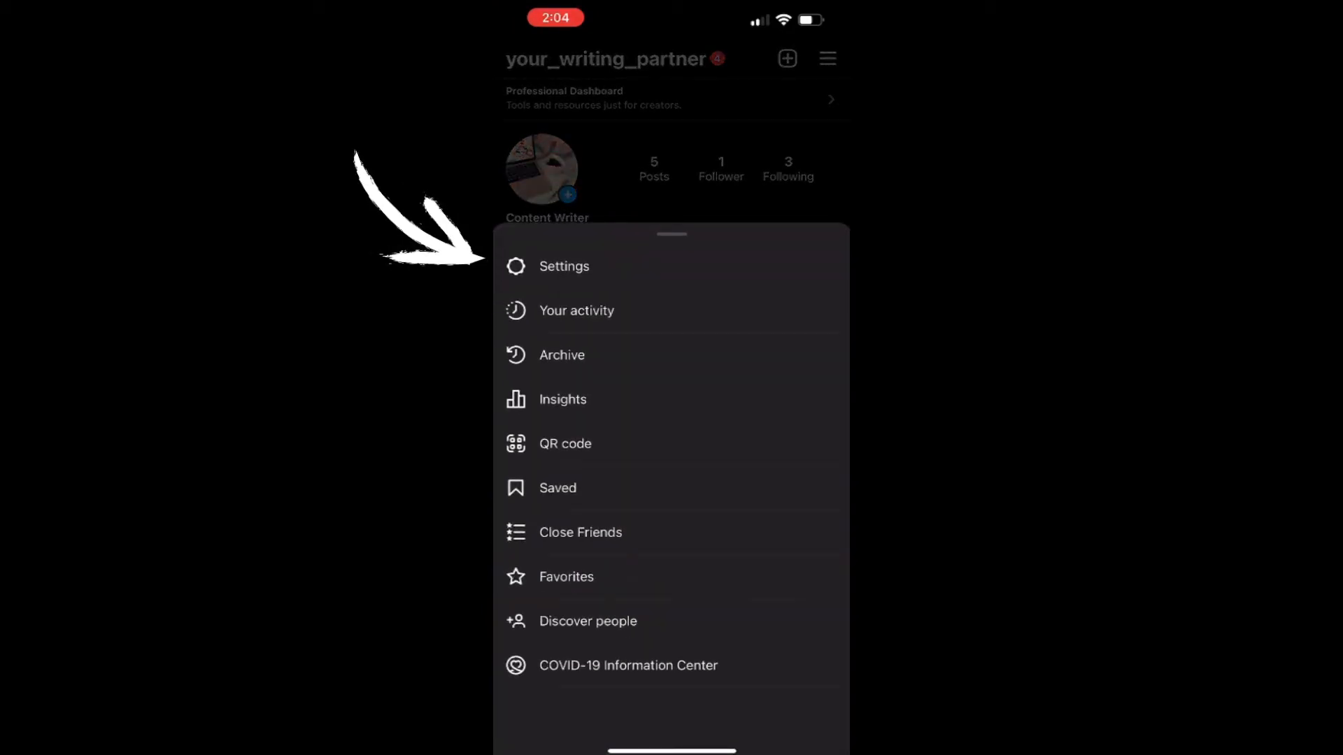
# - Go into Settings, then into the Security page
pyautogui.click(564, 266)
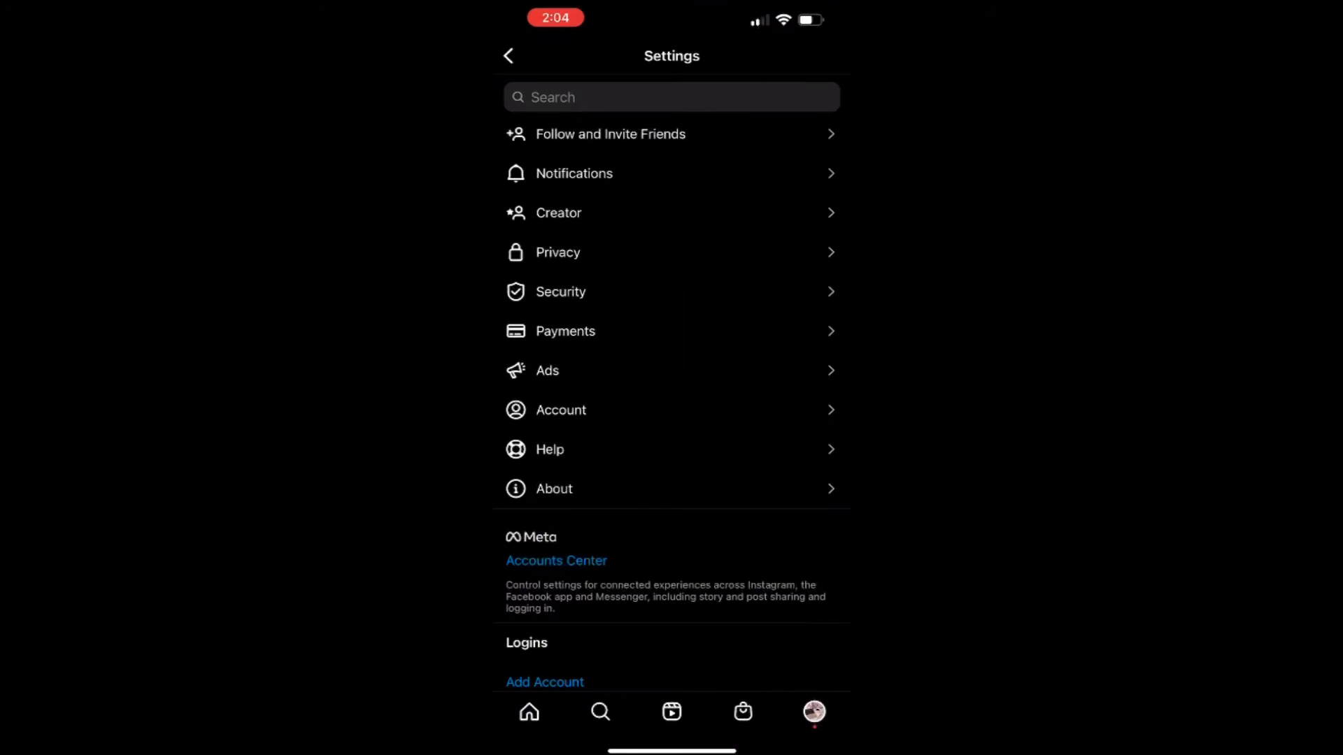
pyautogui.click(561, 291)
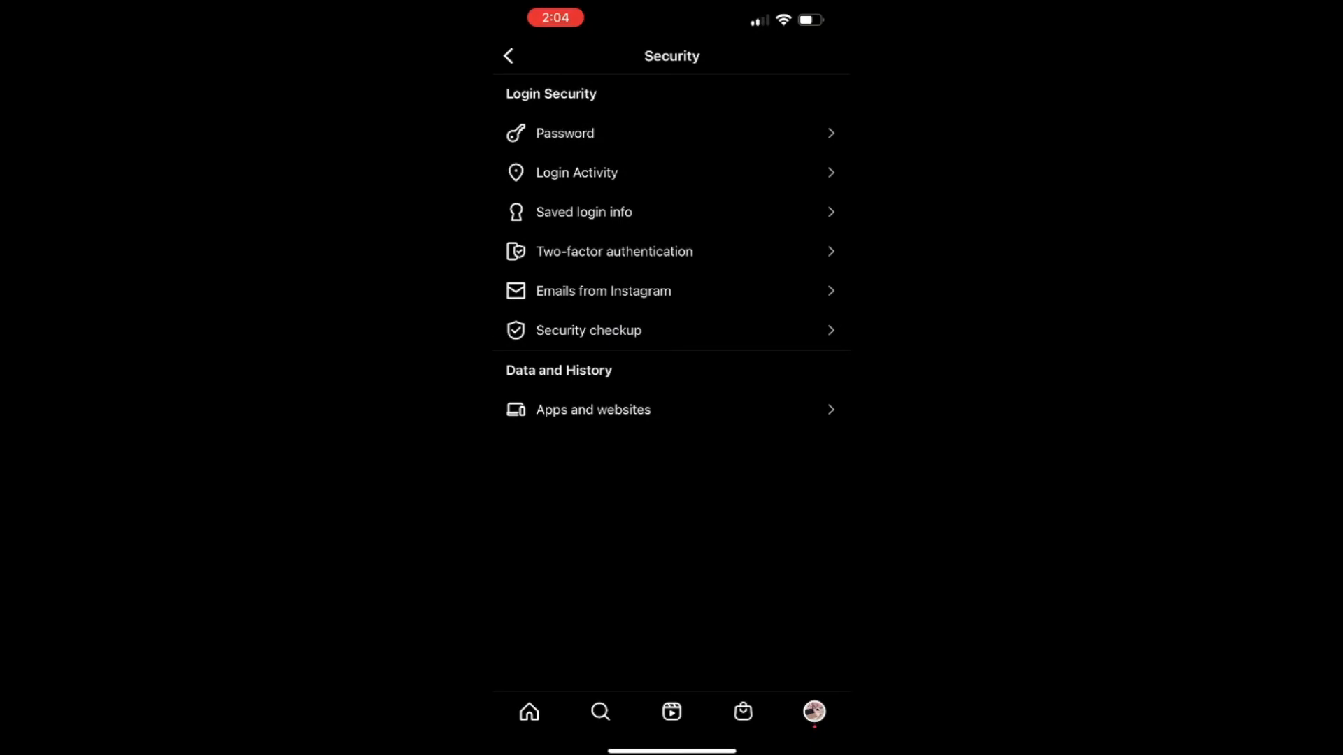
# - Open Login Activity under Login Security to list this iPhone's session
pyautogui.click(577, 172)
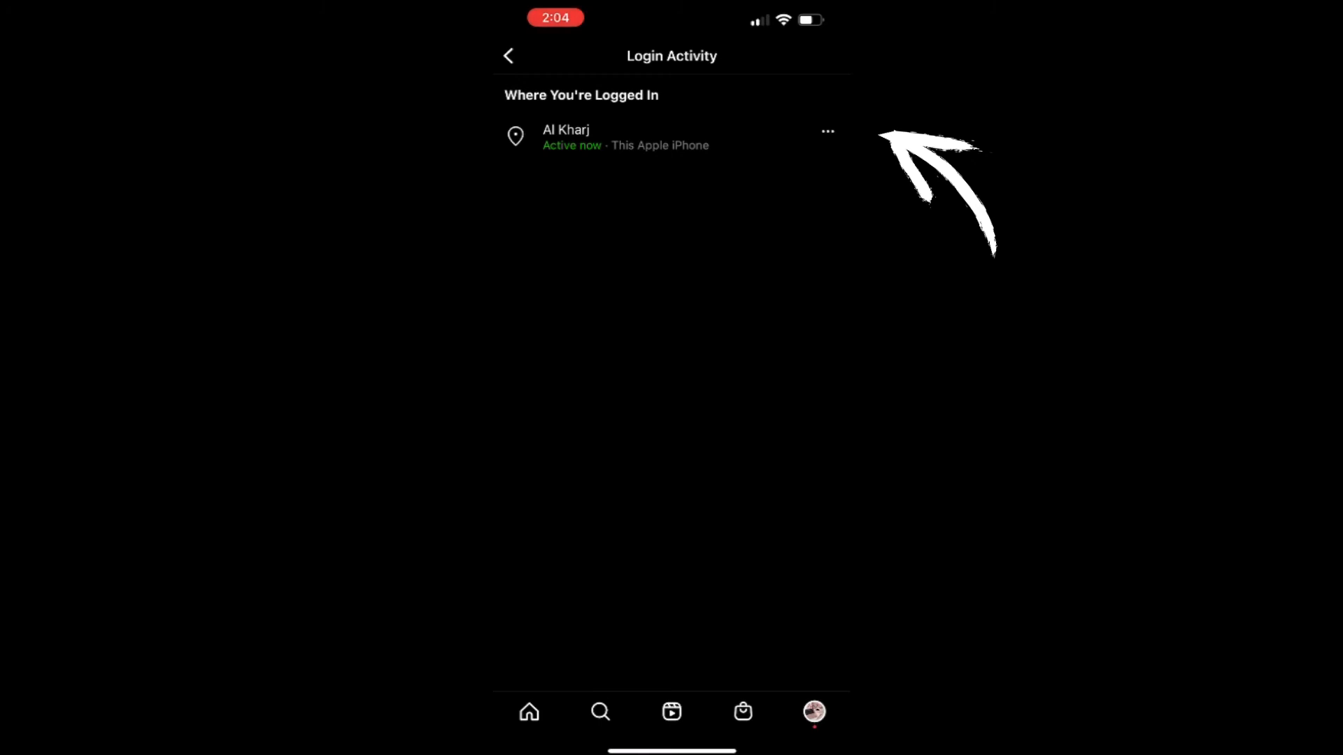